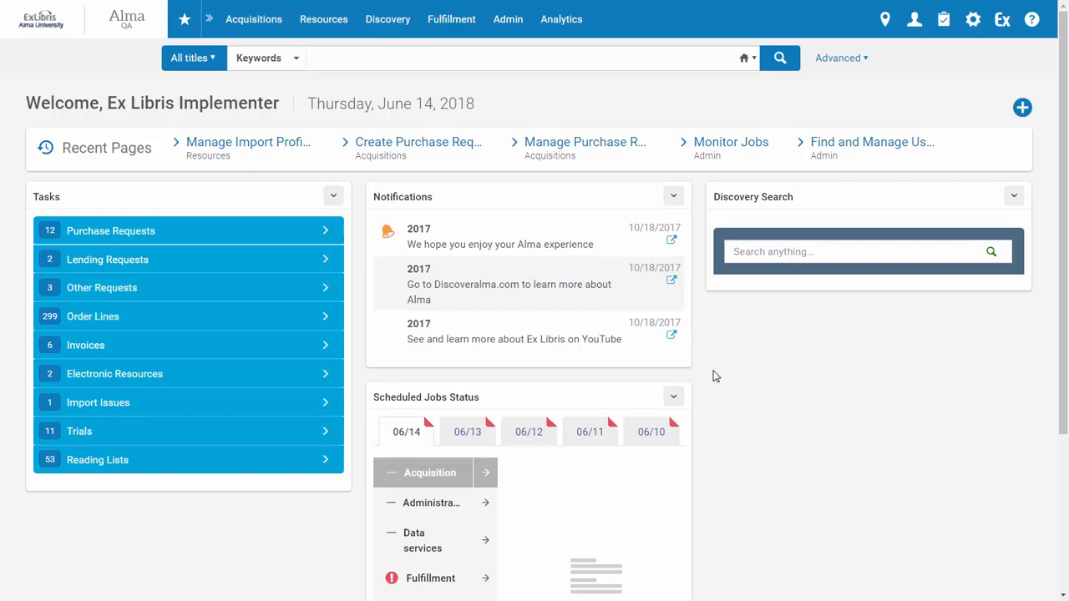
Step: Reach the Manage Import Profiles list from the Acquisitions menu
left_click(254, 19)
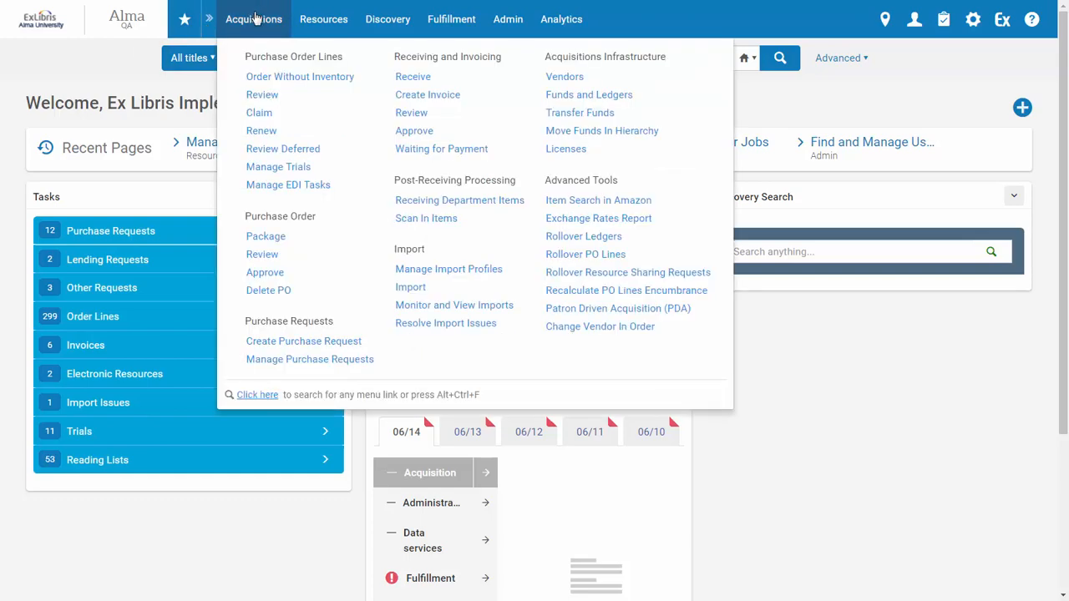
left_click(448, 269)
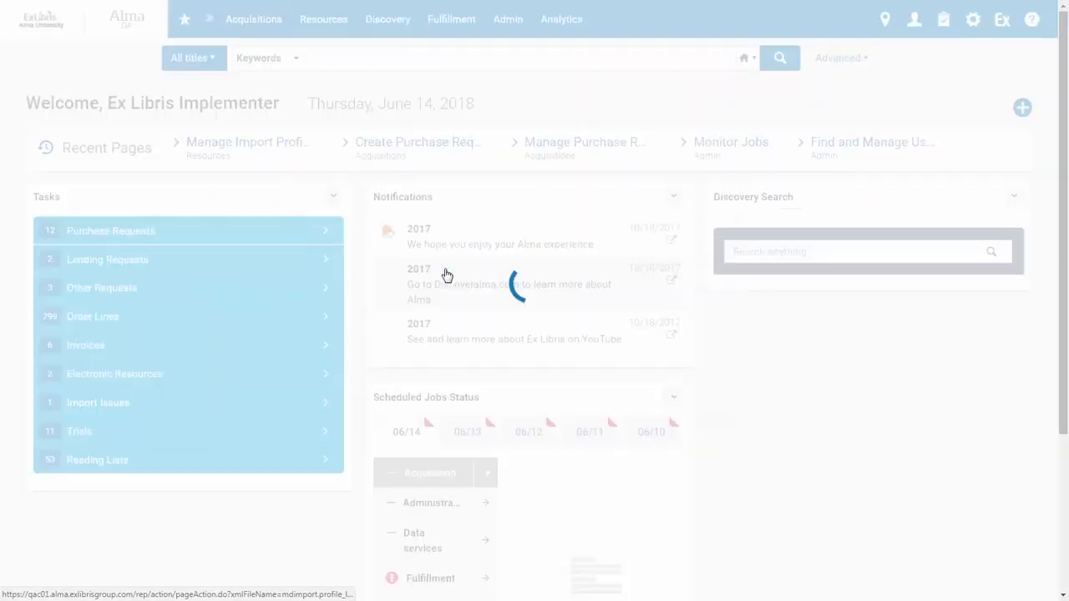
left_click(248, 142)
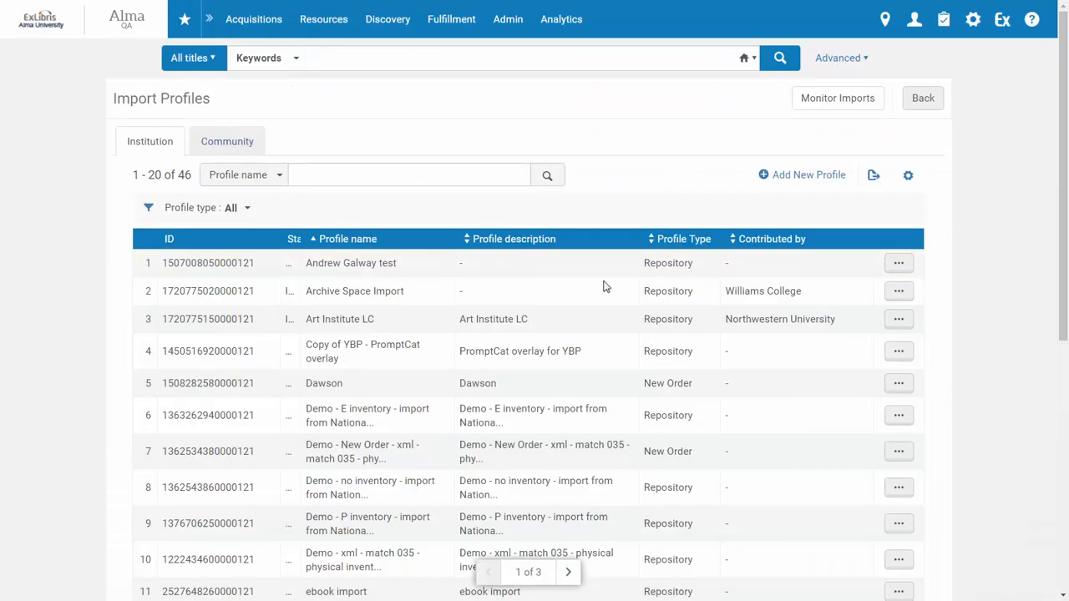
Step: Create a Repository import profile named 'LCCN Match' with WorldCat as originating system and continue
left_click(801, 175)
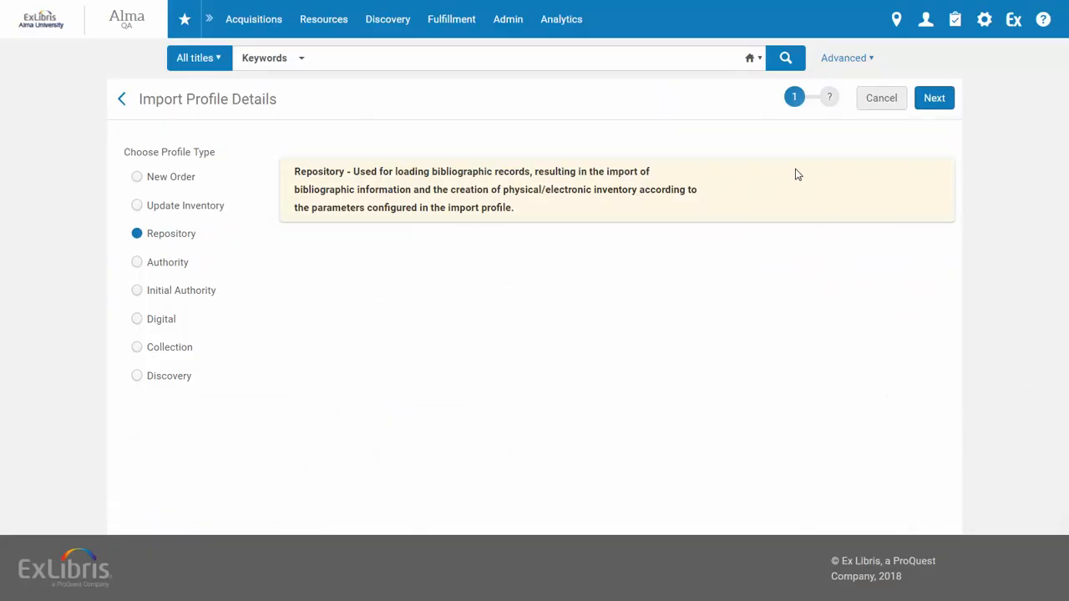
mouse_move(160, 238)
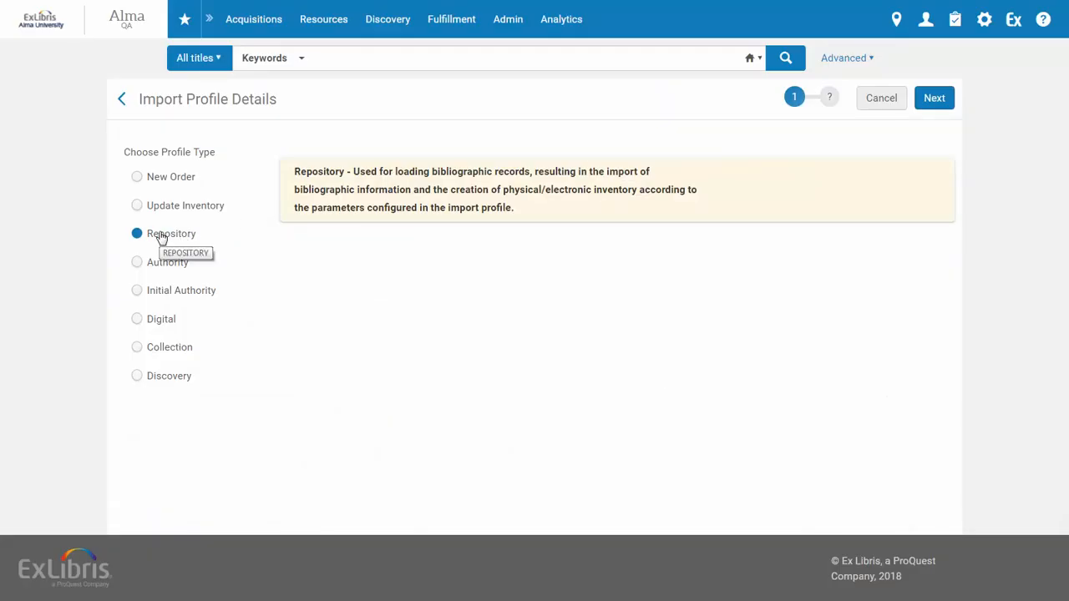
mouse_move(170, 177)
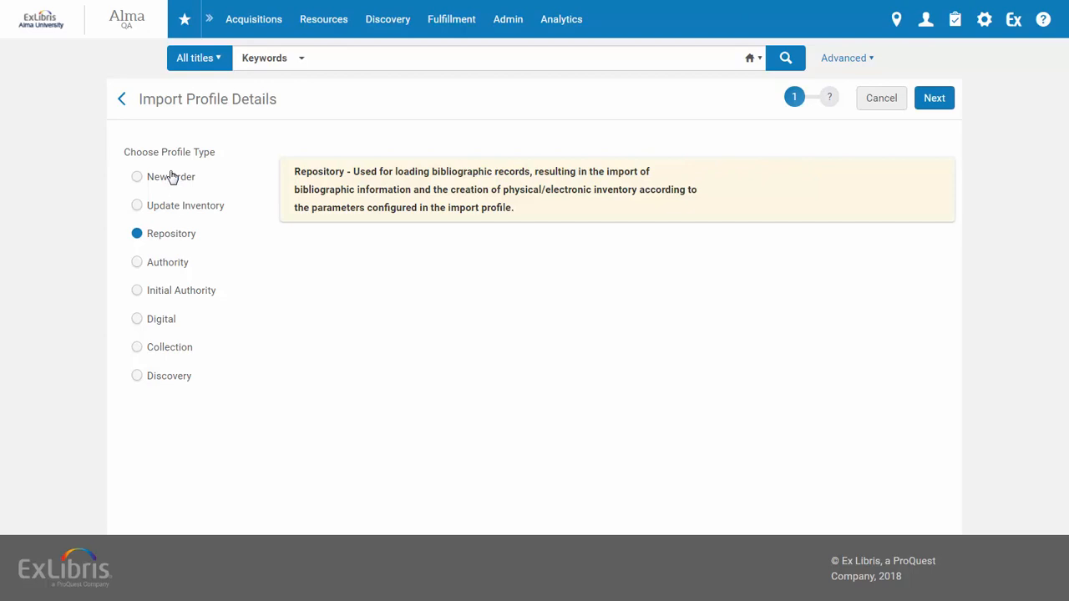
left_click(933, 97)
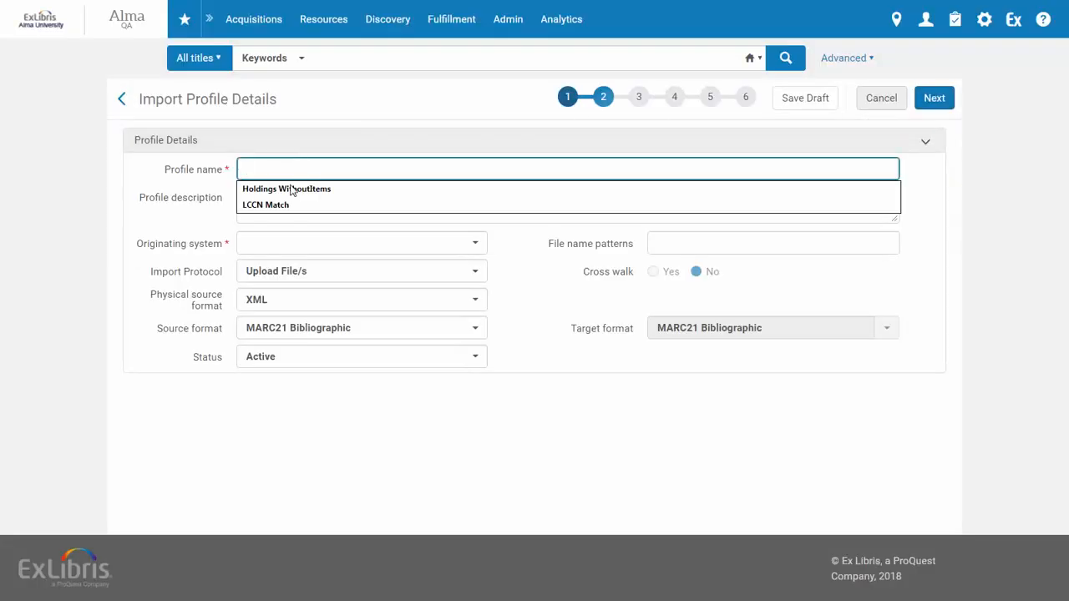
left_click(265, 204)
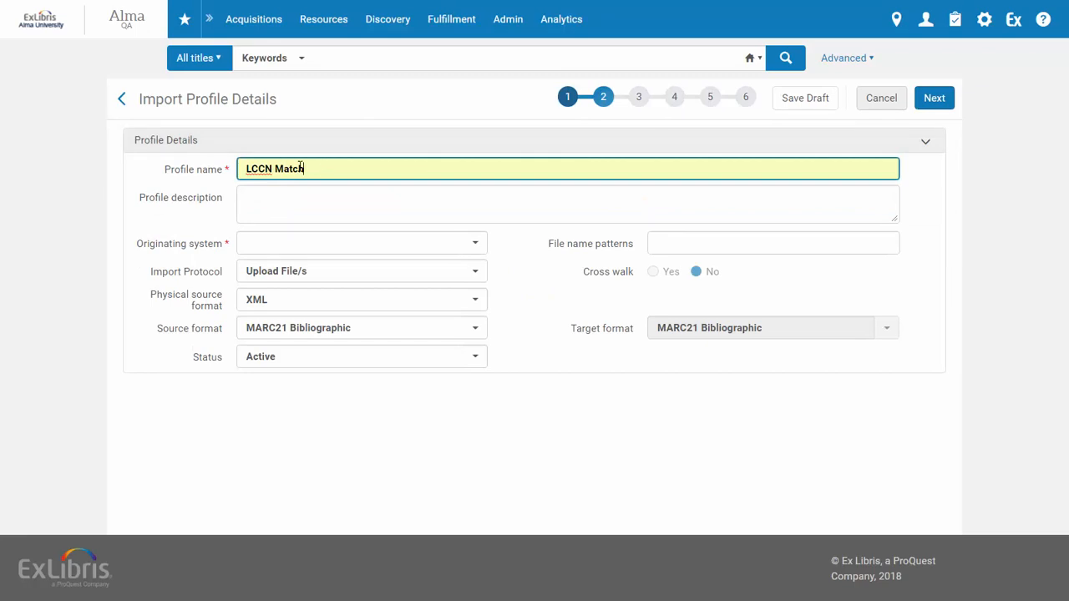
left_click(475, 244)
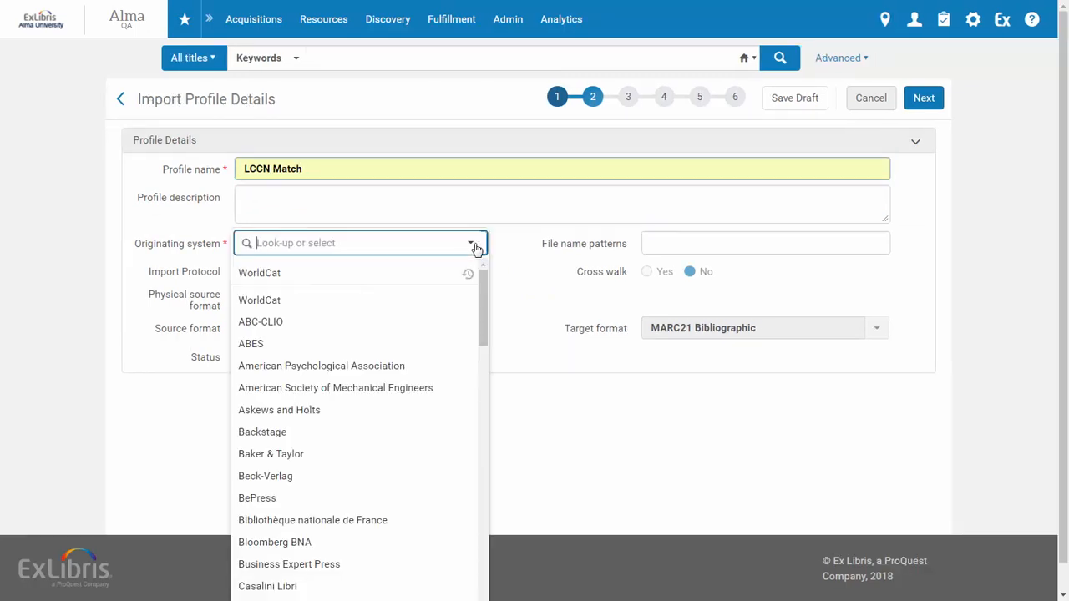
left_click(259, 301)
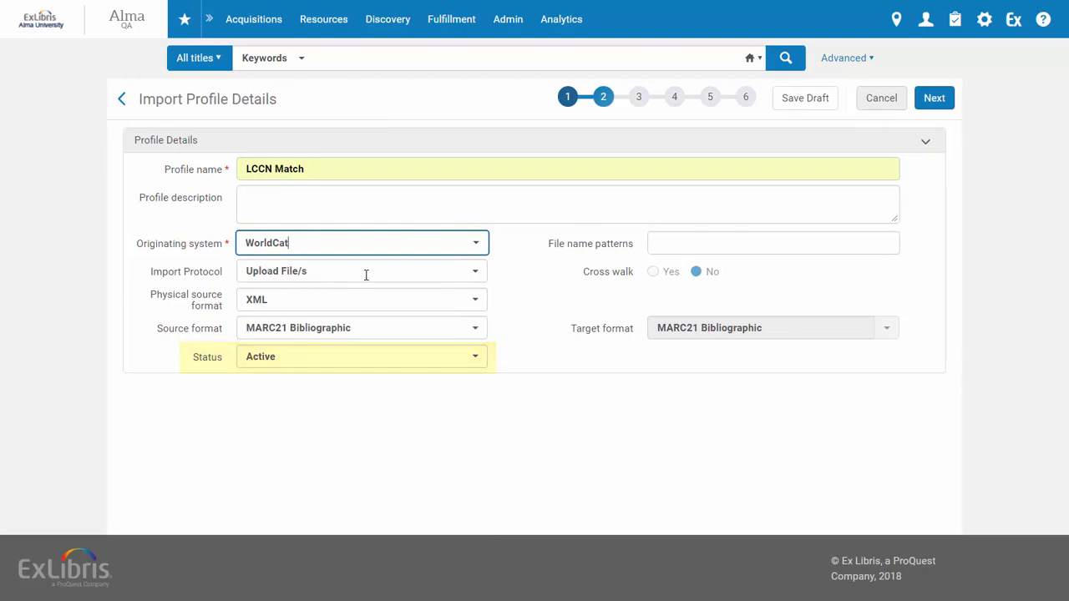
left_click(934, 96)
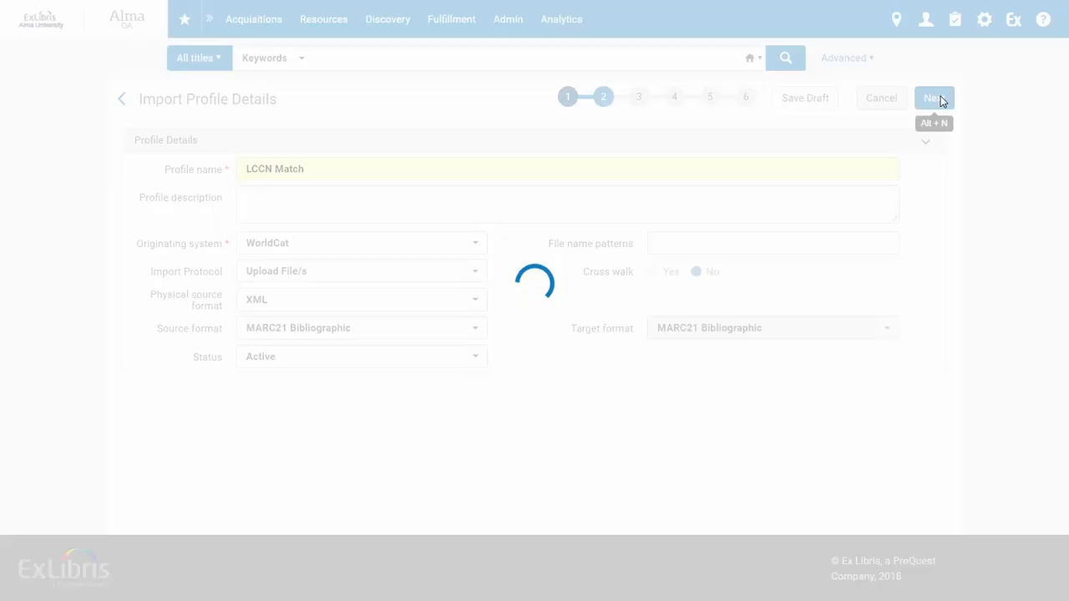
Step: Set serial and non-serial matching to LCCN methods with Merge on match, then advance through management tags to inventory
left_click(934, 97)
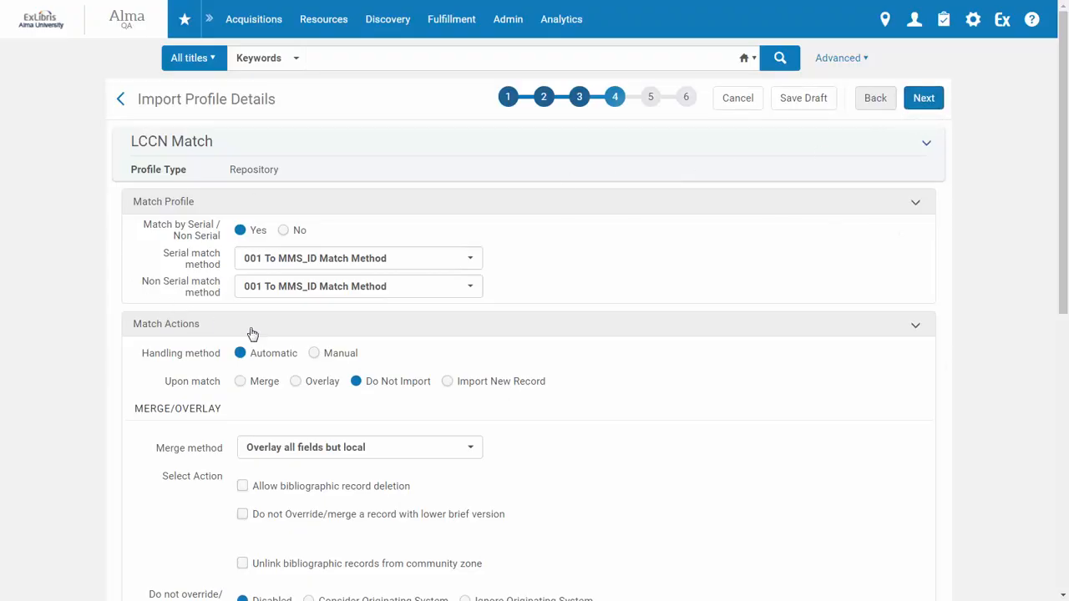
mouse_move(192, 232)
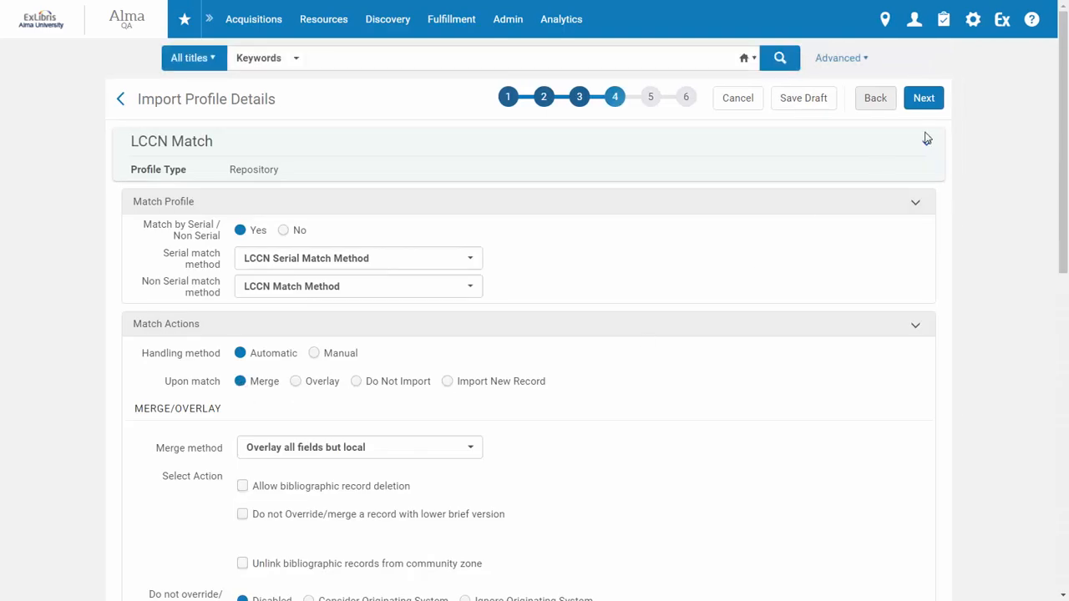
left_click(924, 97)
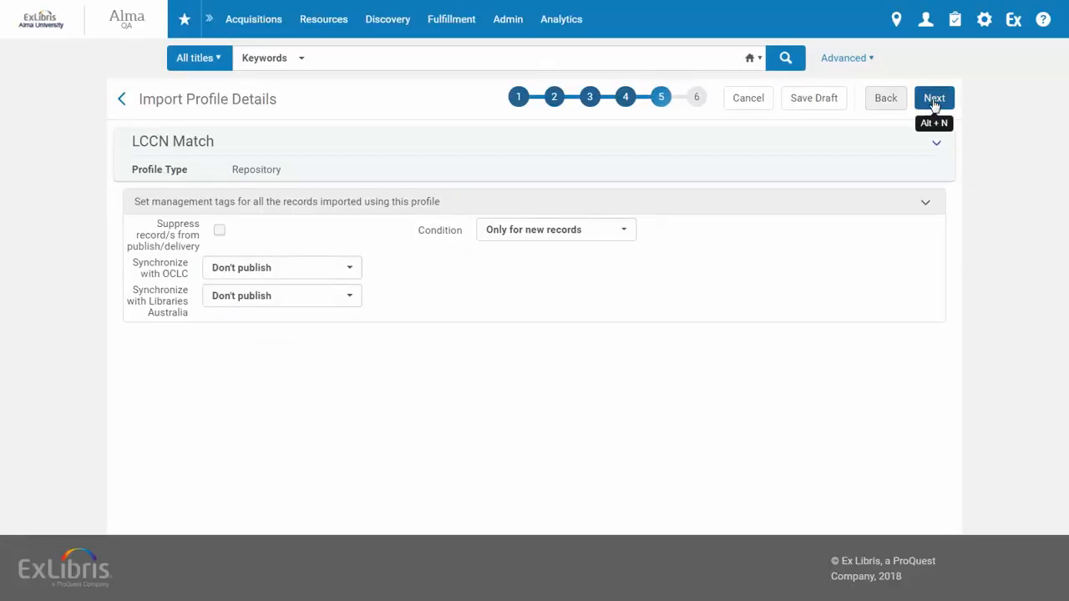
left_click(933, 97)
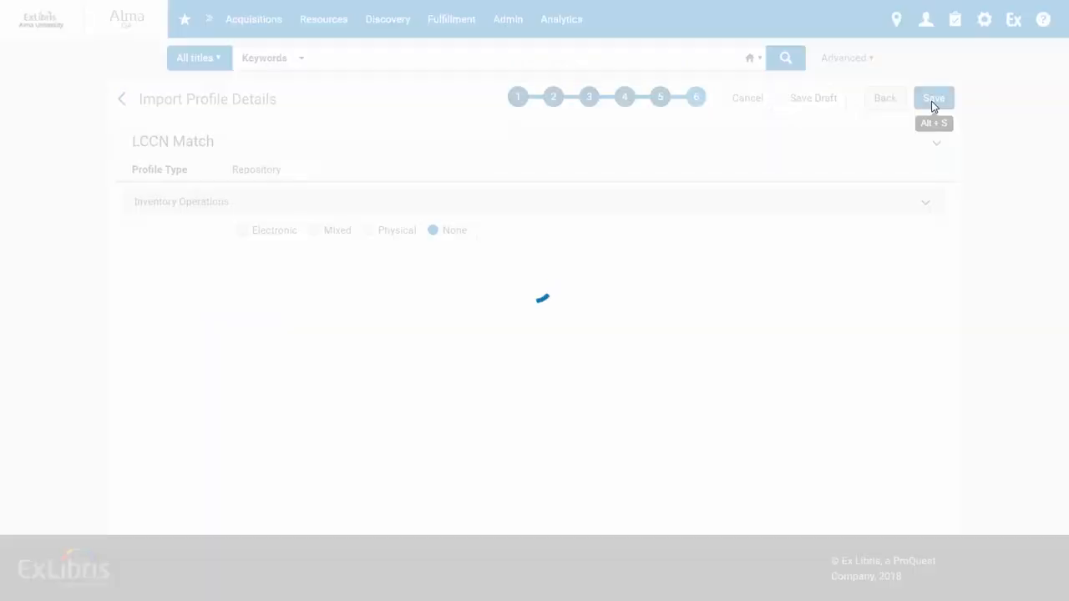
left_click(922, 97)
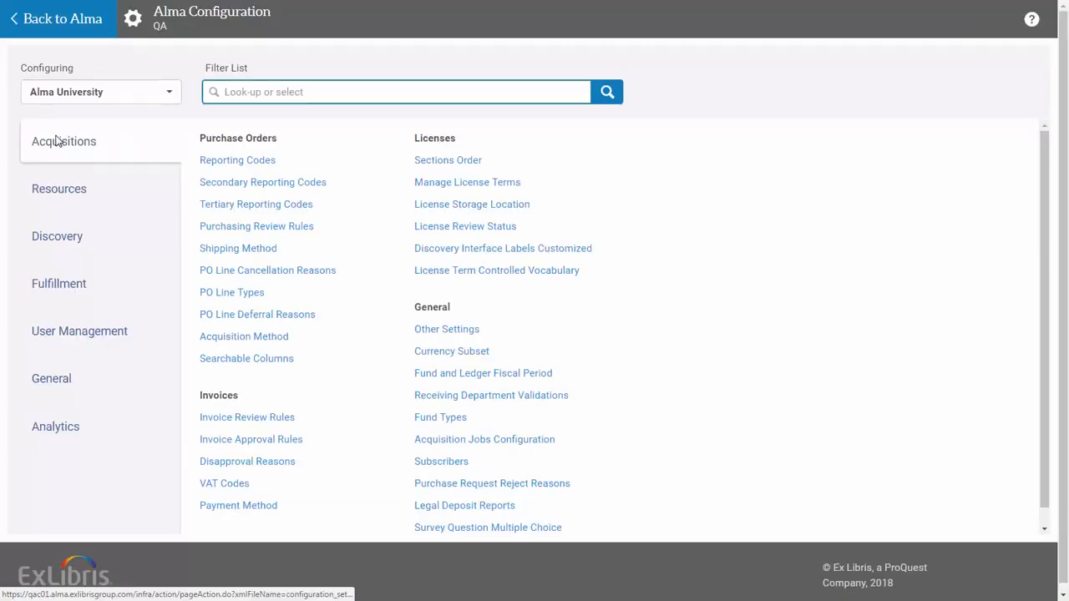
Step: Go to the General > Other Settings table in Acquisitions configuration
left_click(446, 327)
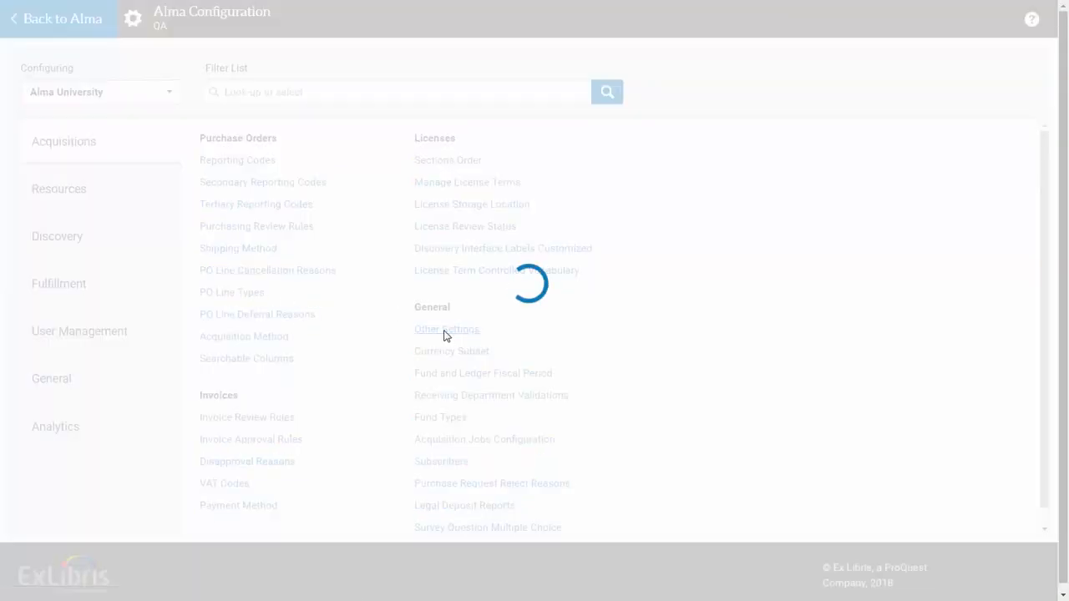
Step: Give the purchase_request_import_profile row the value 'LCCN Match' and save the mapping table
left_click(446, 329)
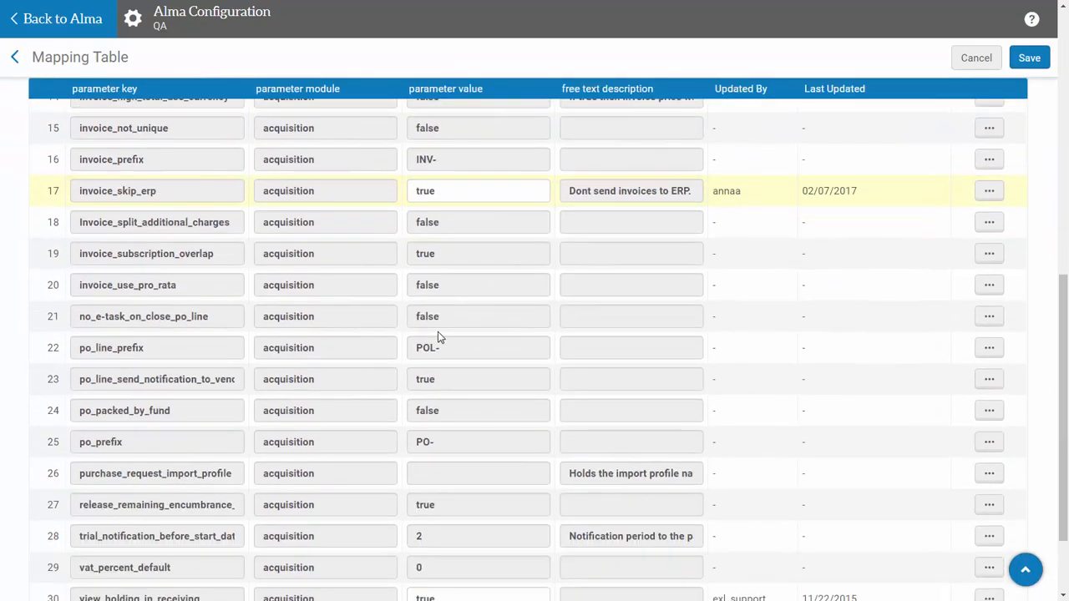
scroll("down", 3)
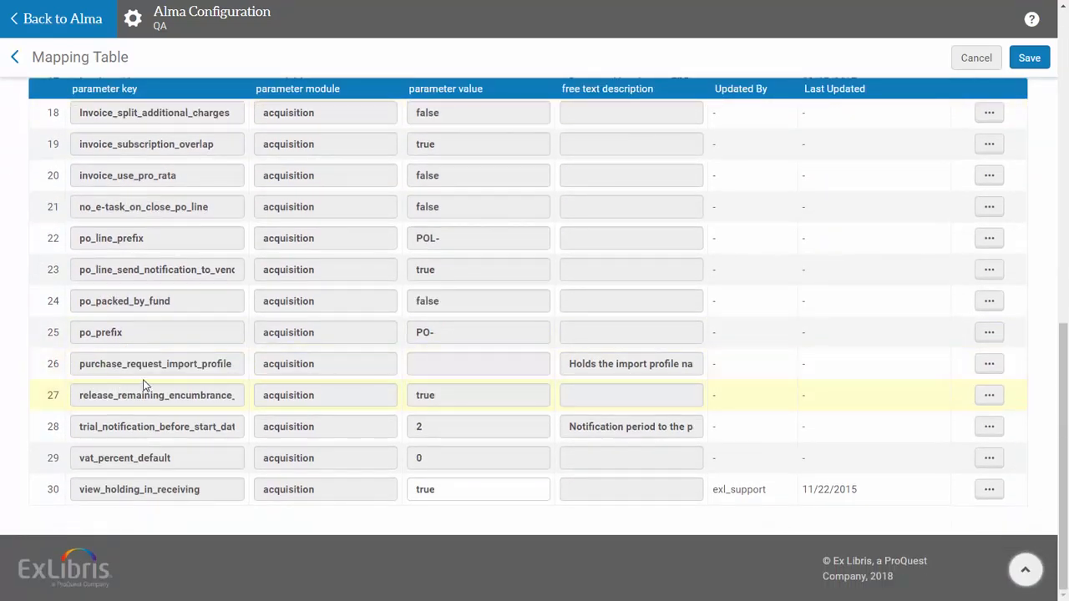
mouse_move(117, 371)
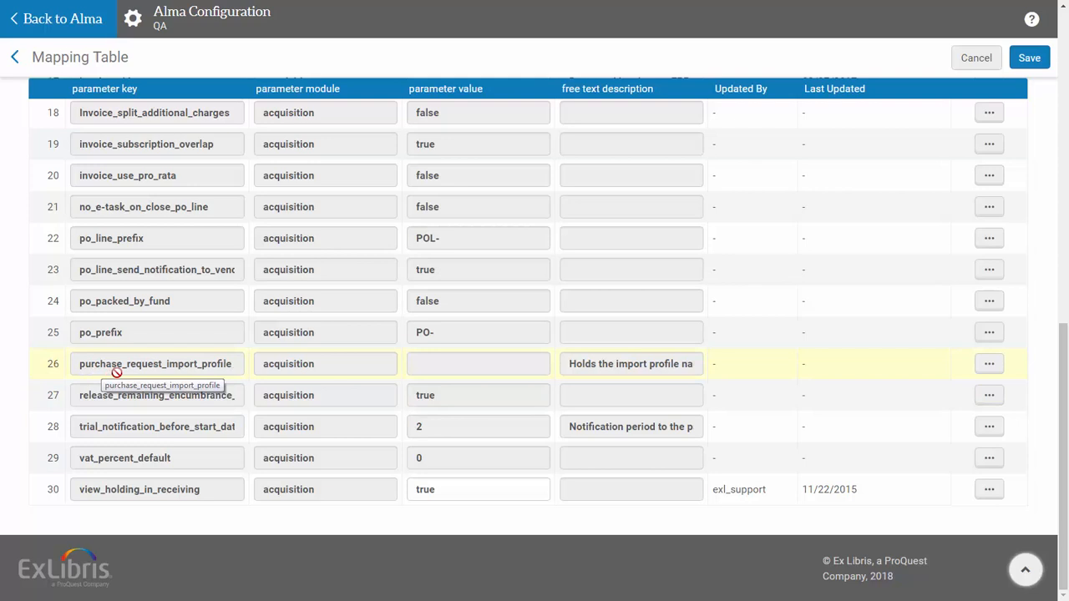
mouse_move(227, 371)
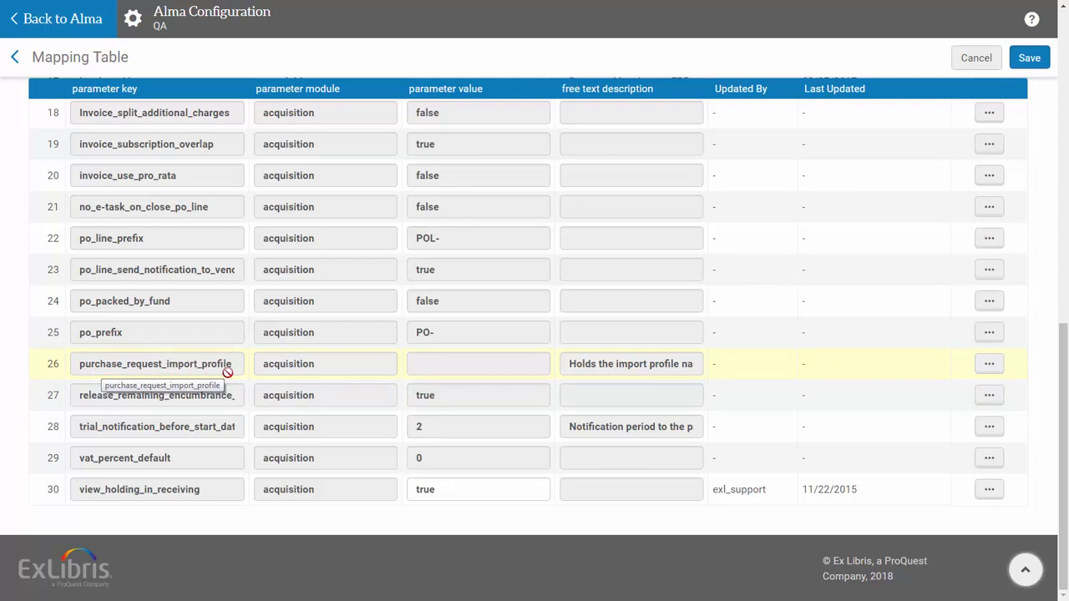
mouse_move(491, 364)
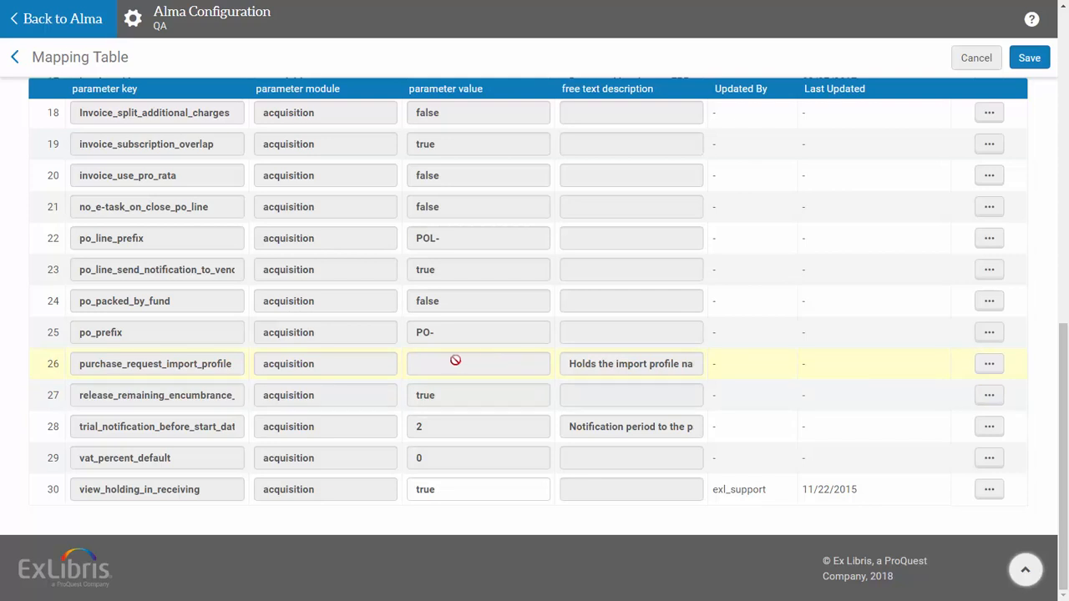
mouse_move(494, 364)
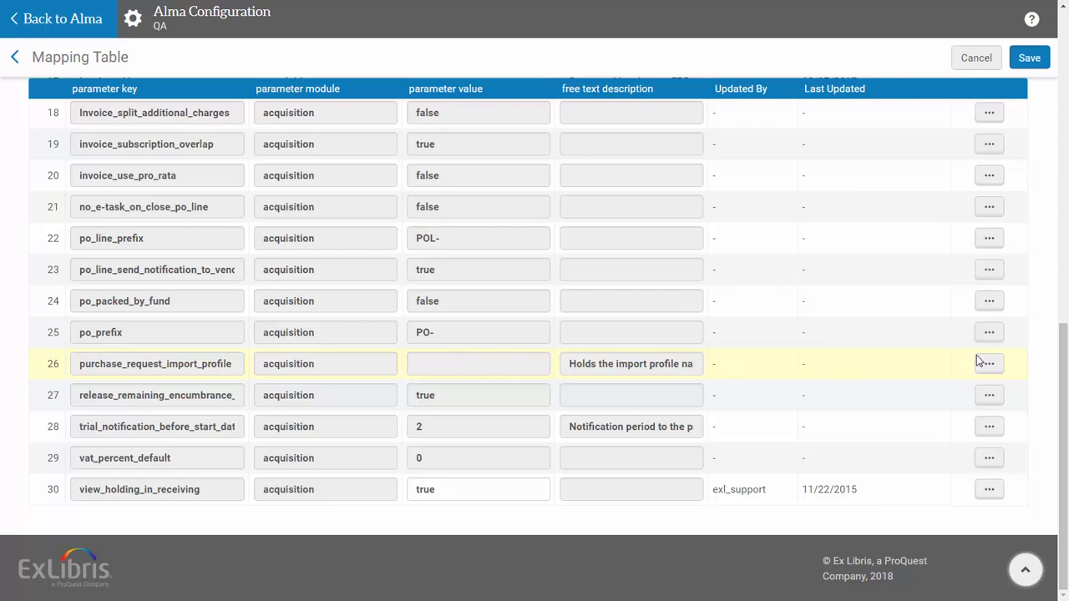
left_click(1029, 57)
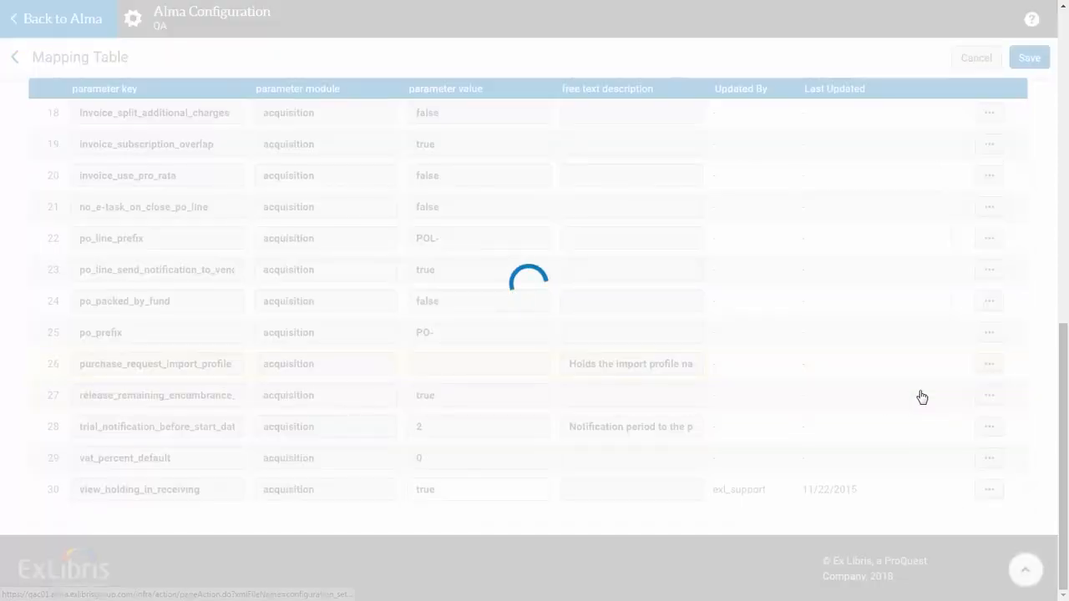
left_click(478, 365)
type("LCCN Match")
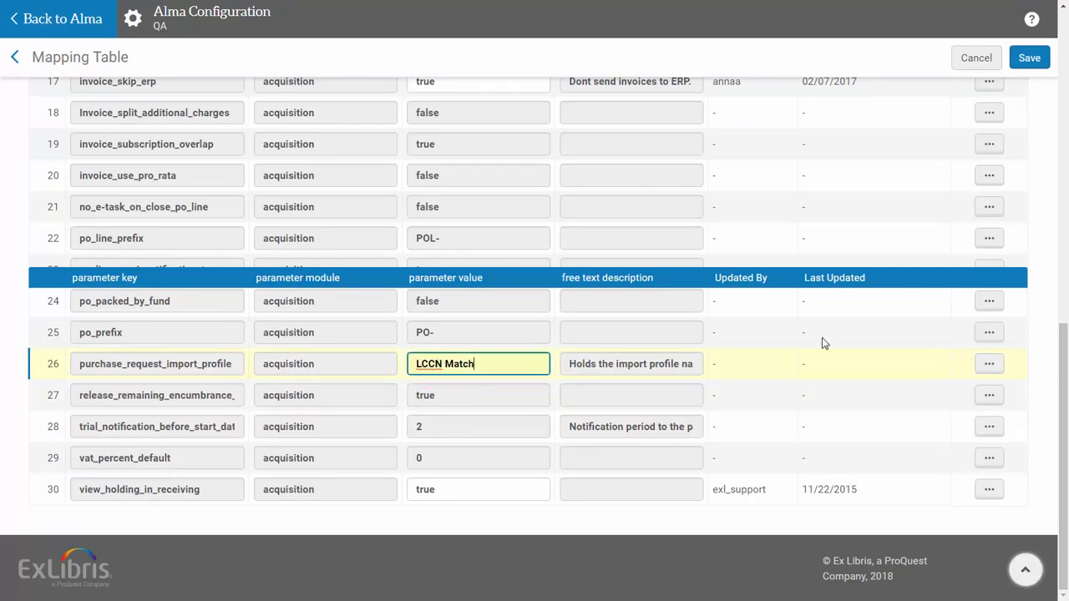
left_click(1029, 57)
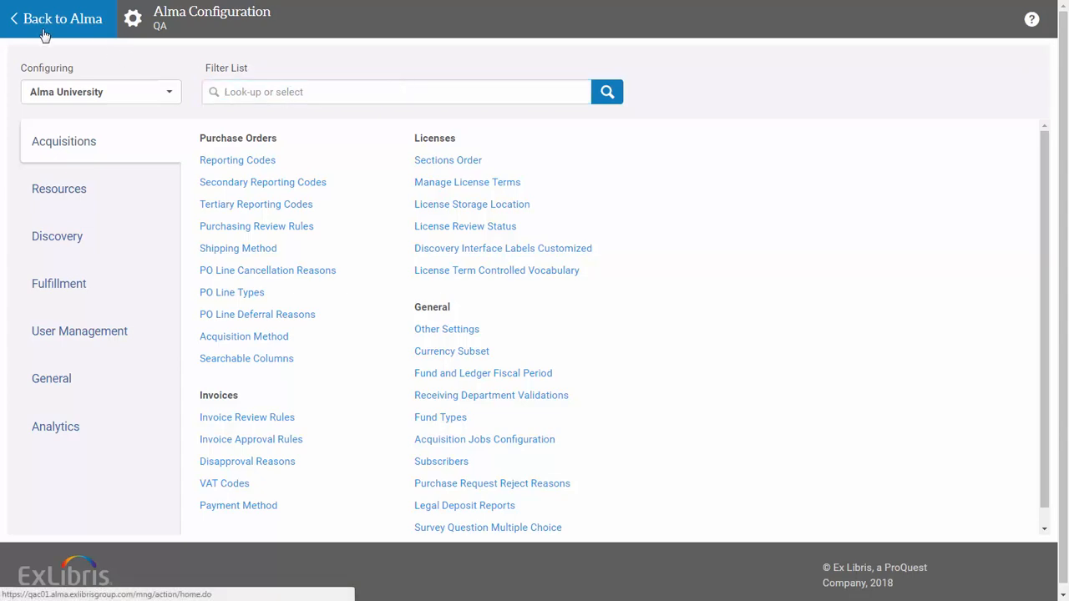
left_click(57, 18)
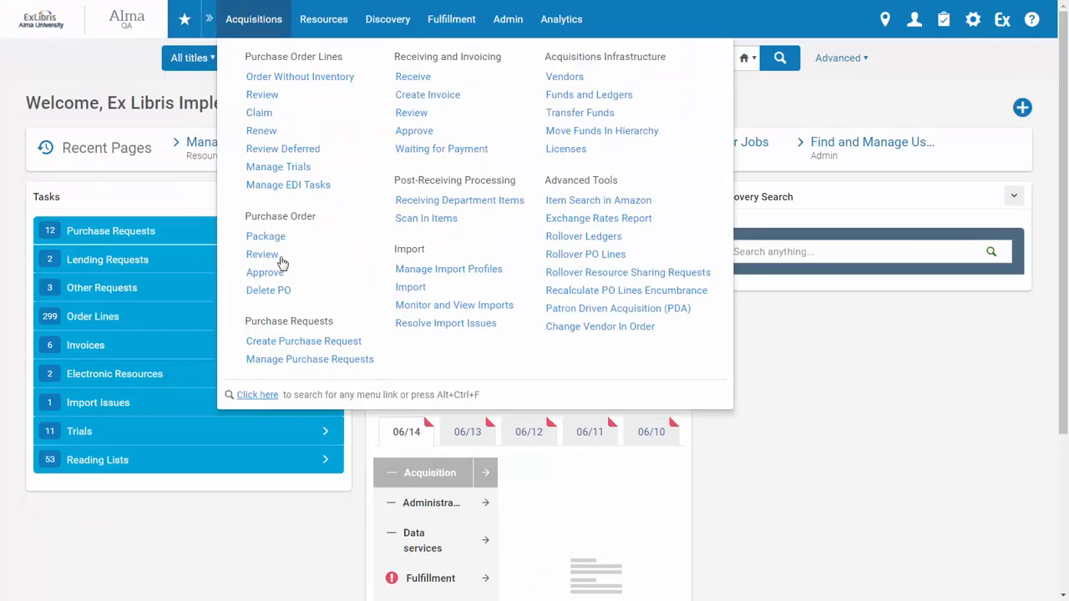
left_click(304, 341)
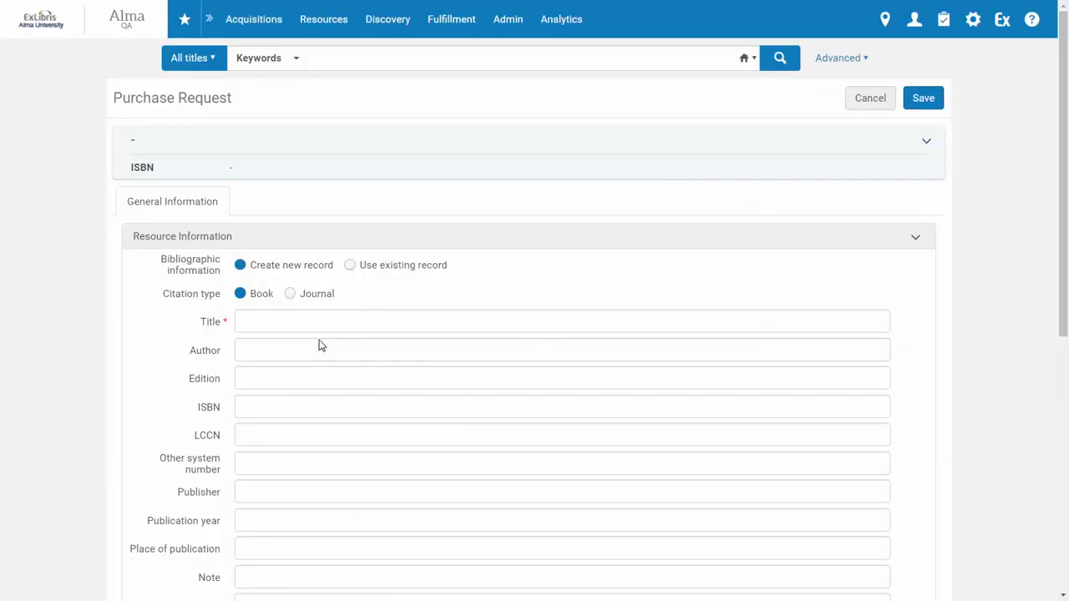
left_click(561, 321)
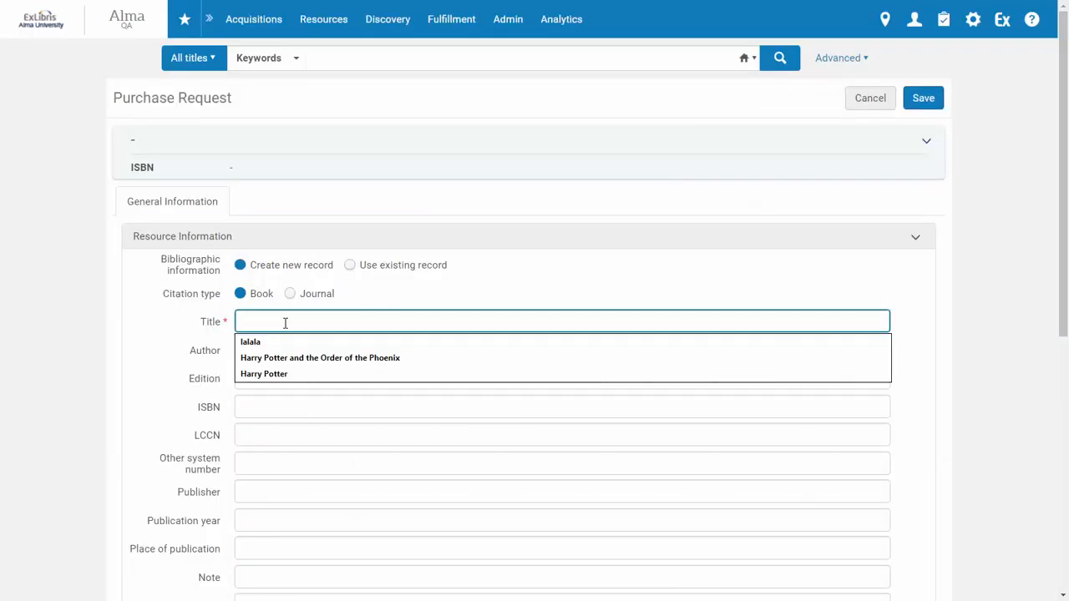
type("Sherlock Holmes")
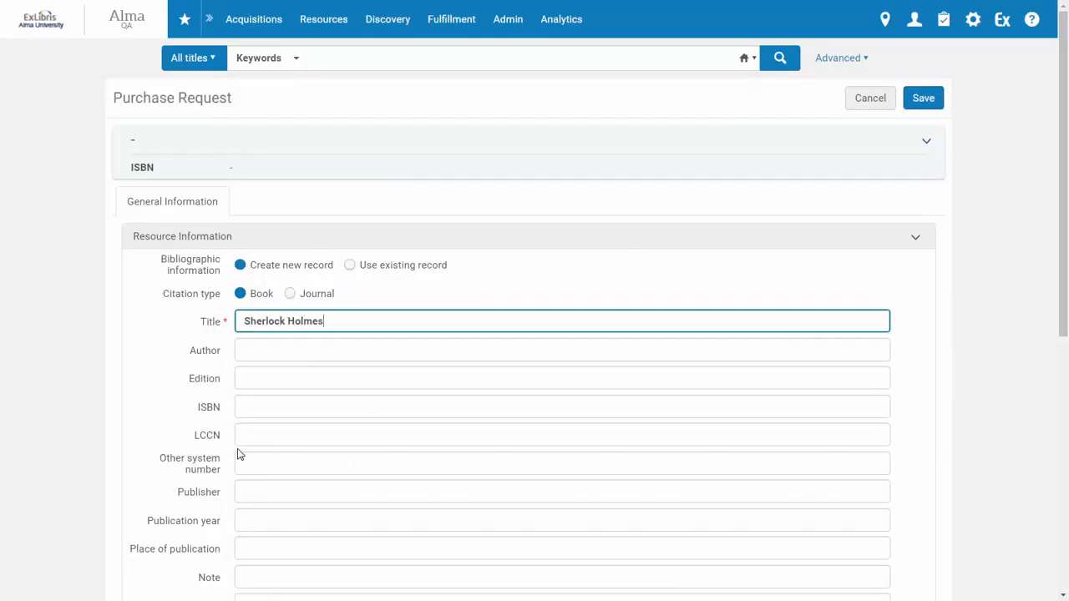
left_click(561, 435)
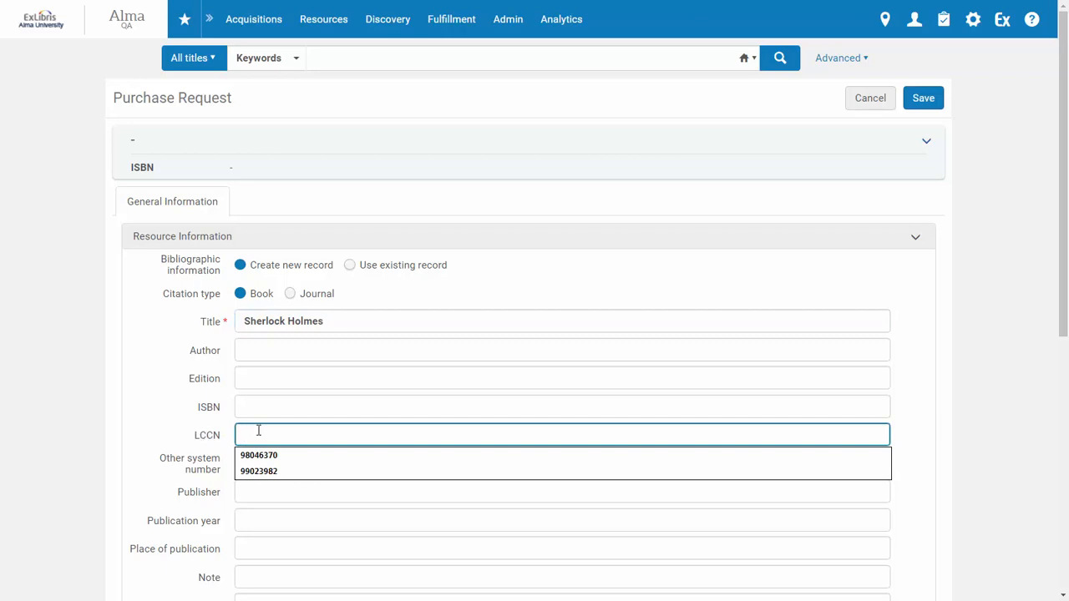
type("94006465")
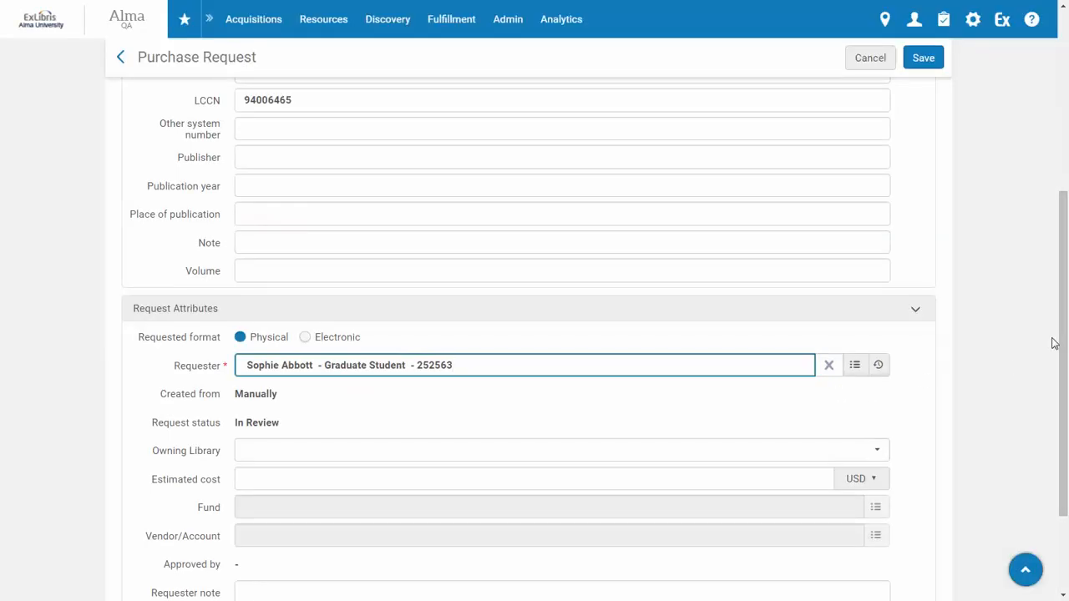
scroll("up", 3)
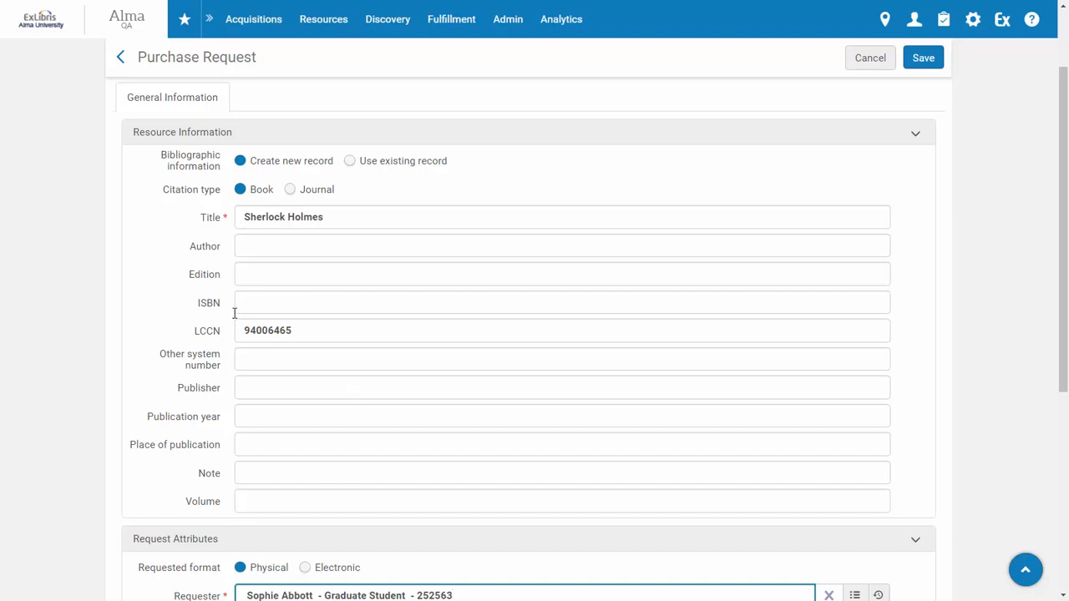
mouse_move(667, 224)
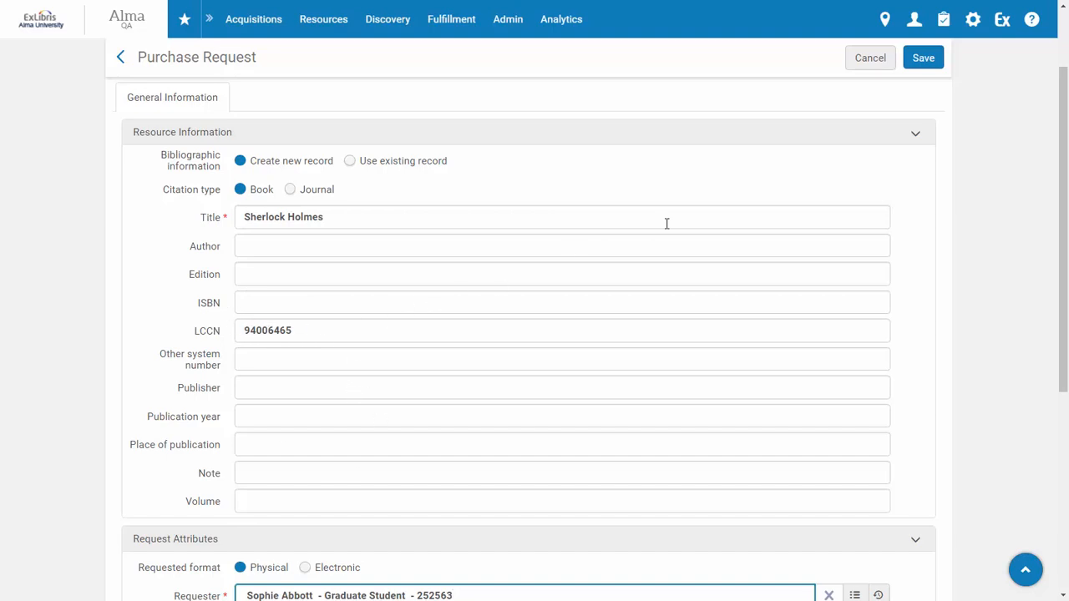
Step: Save the request and reopen 'The return of Sherlock Holmes', now linked to an existing bibliographic record
left_click(922, 56)
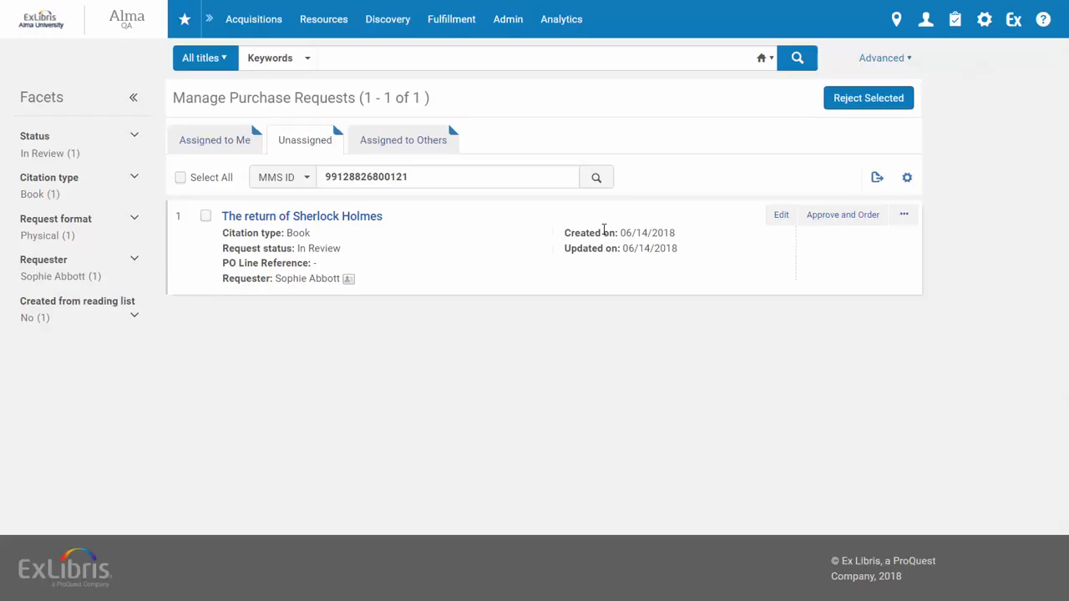
mouse_move(301, 215)
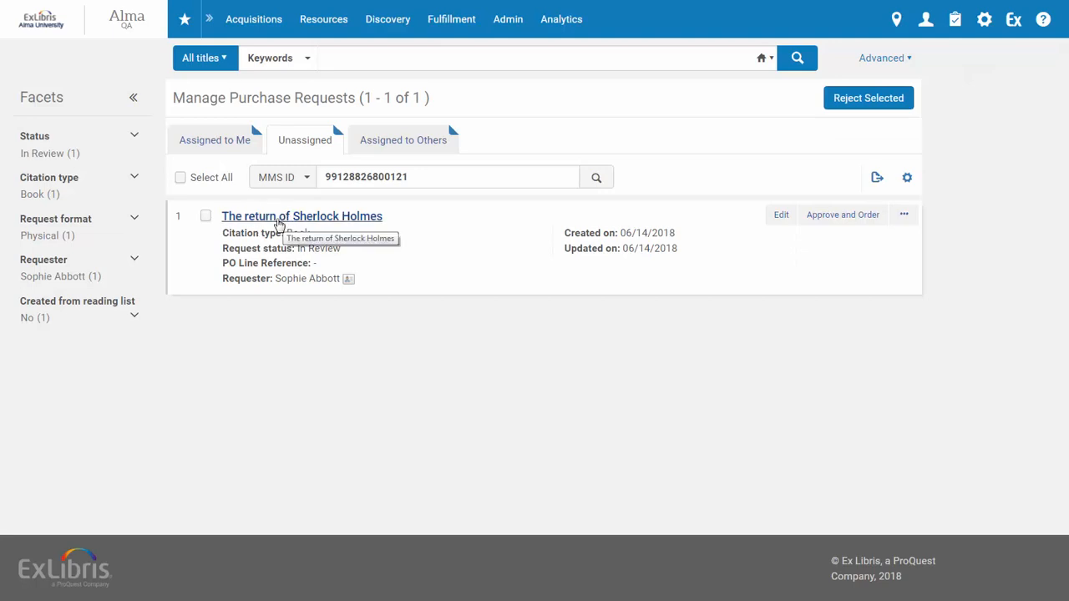
mouse_move(269, 225)
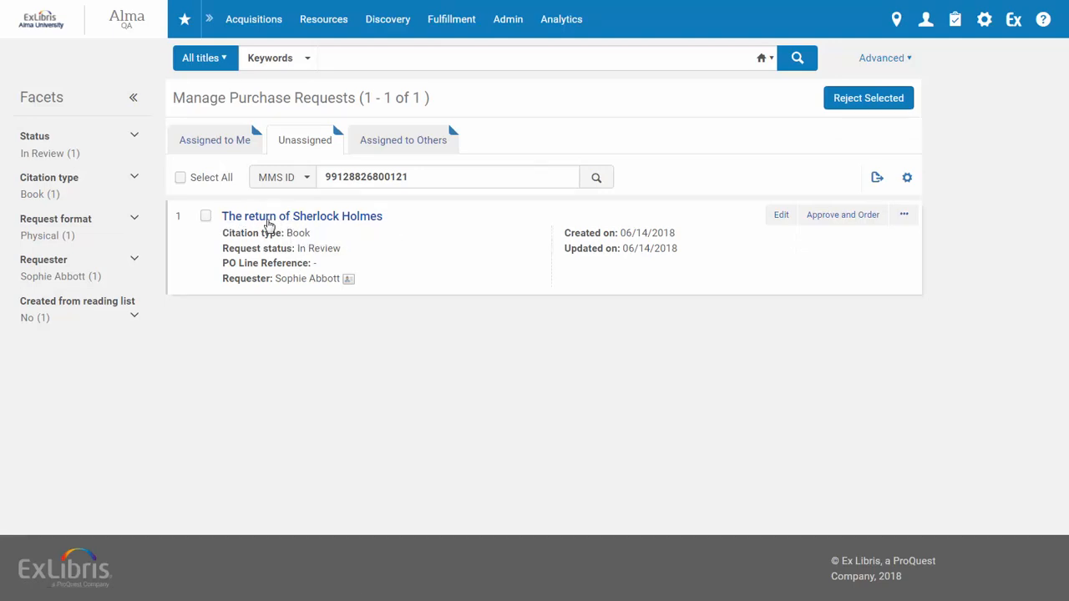
mouse_move(301, 215)
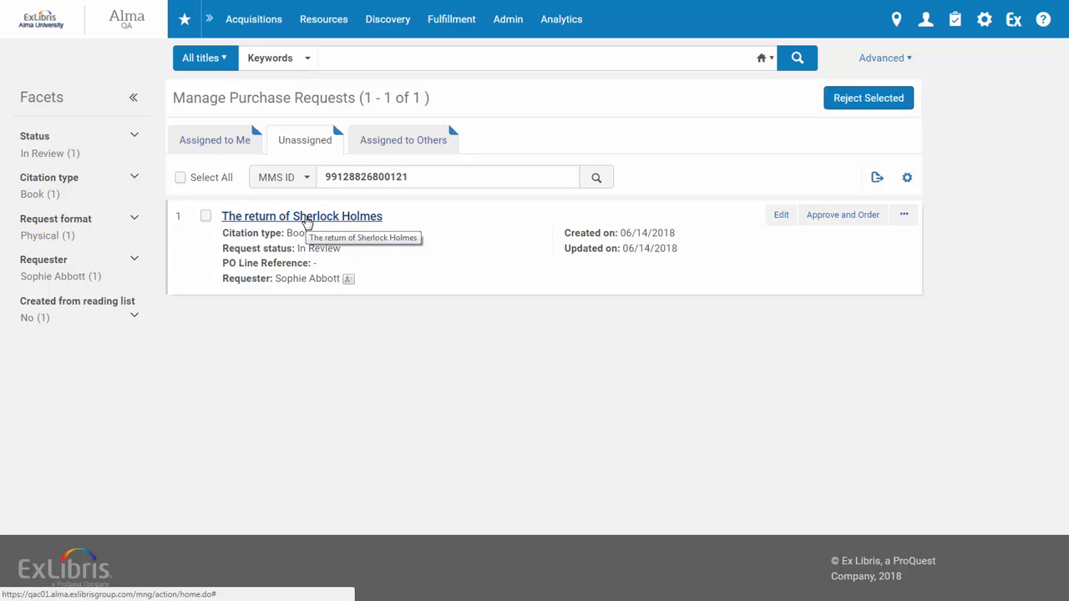
mouse_move(782, 220)
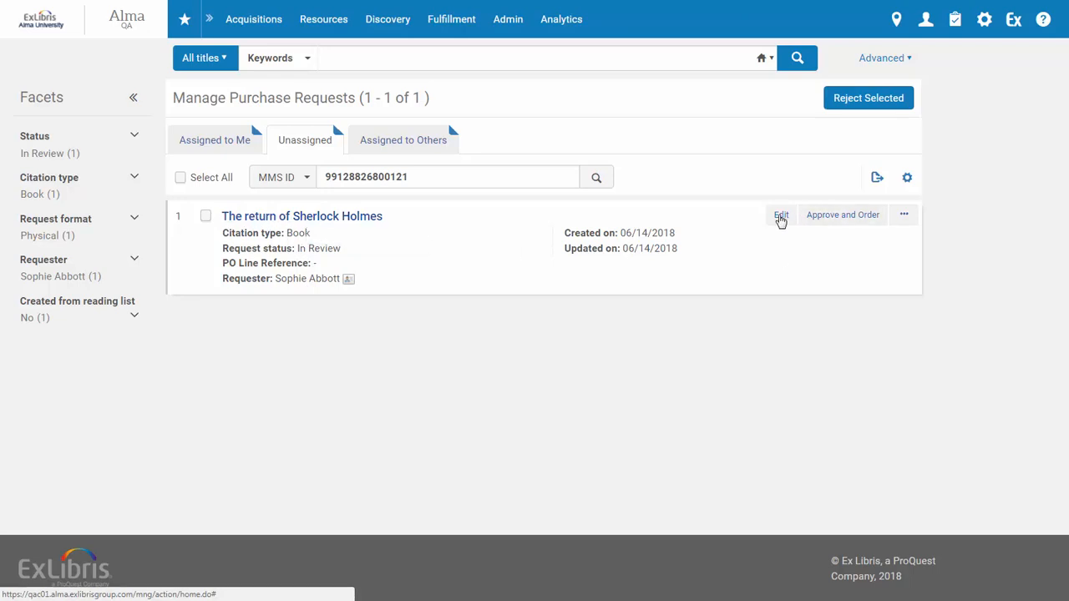
left_click(781, 214)
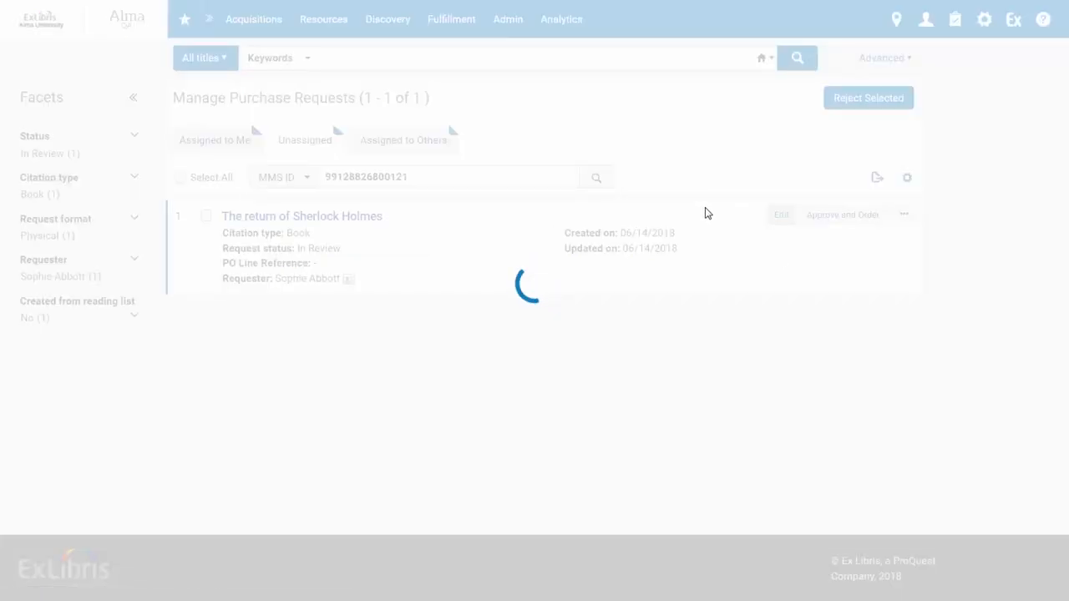
left_click(780, 214)
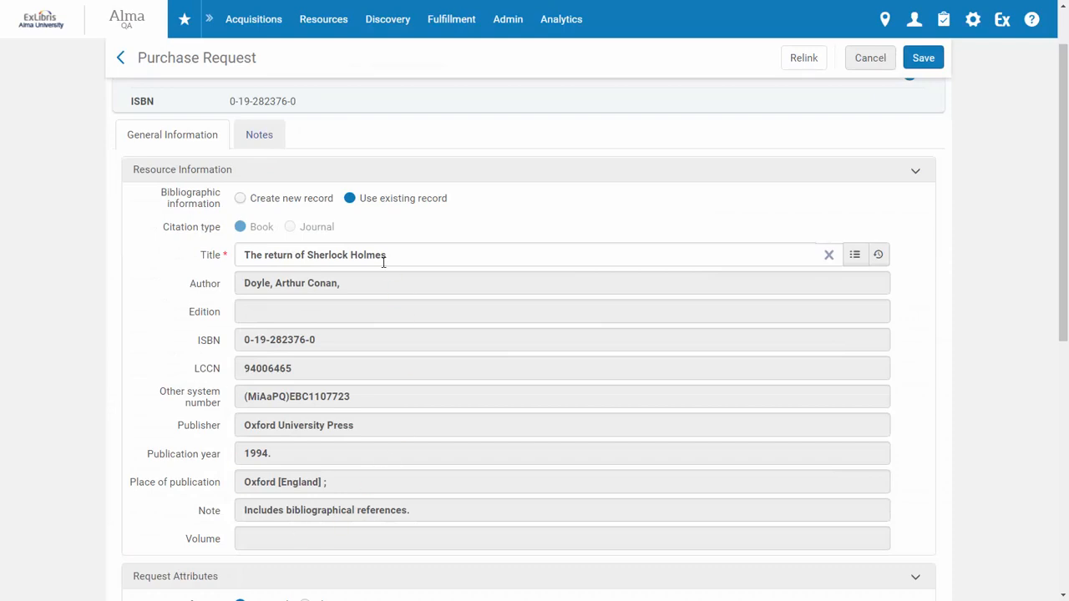
mouse_move(418, 242)
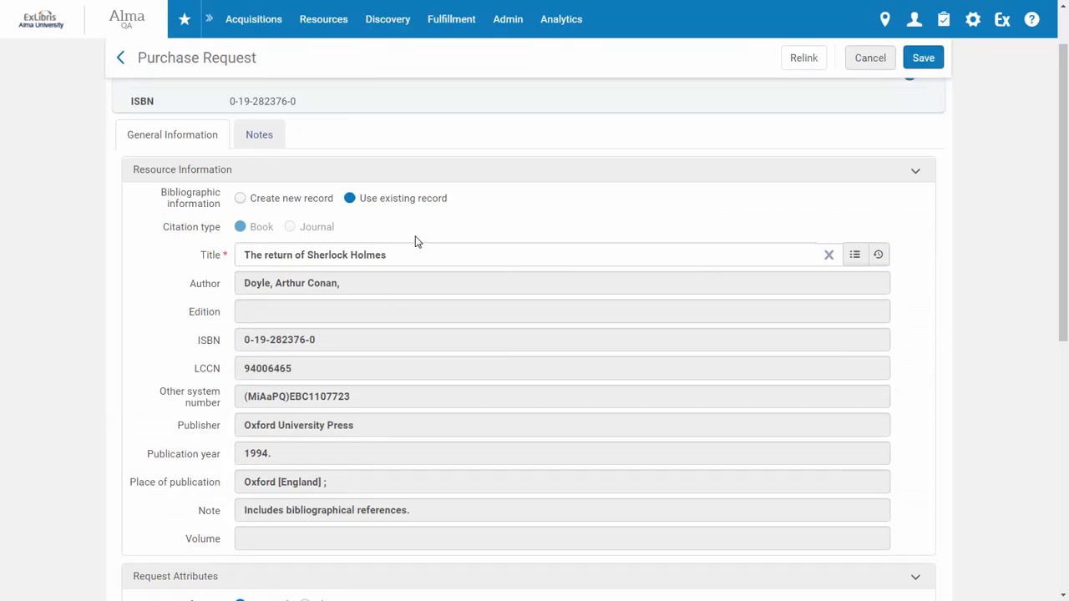